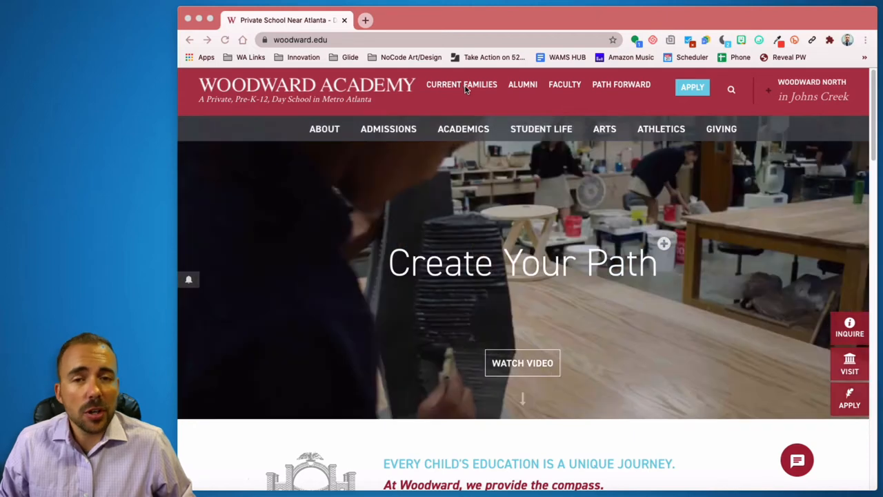
- Go to the Current Families section of the Woodward Academy website
click(461, 84)
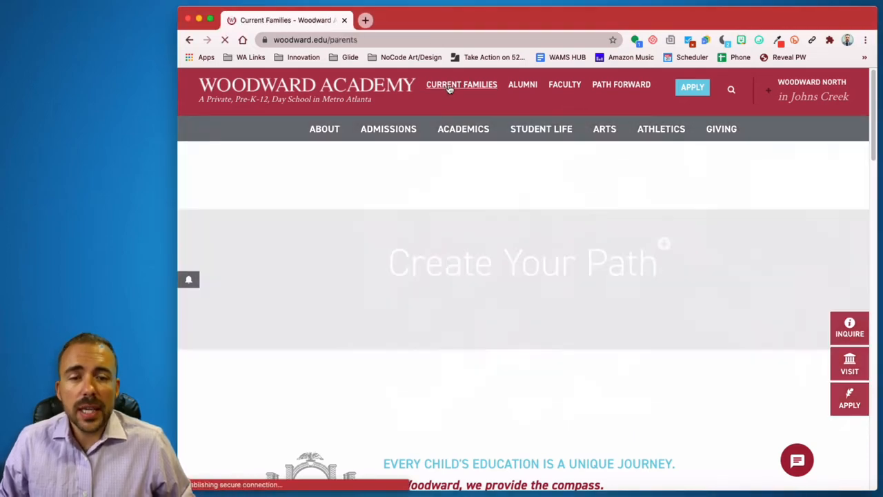
click(460, 85)
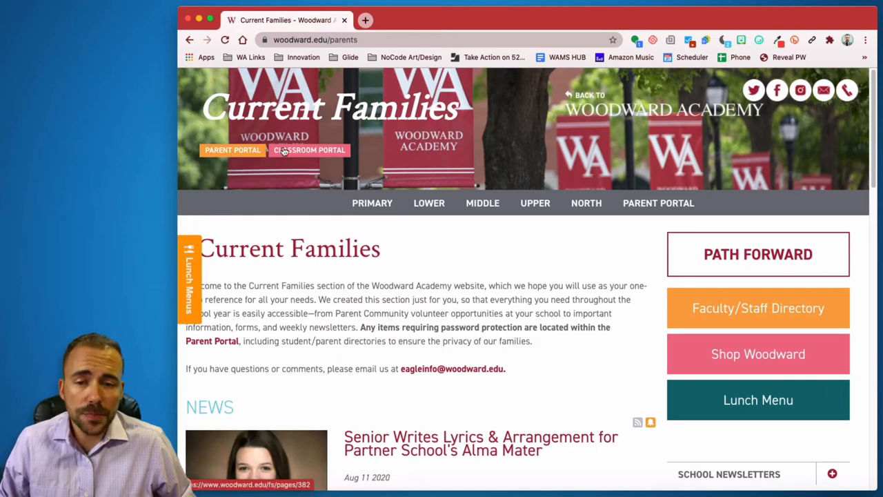
mouse_move(323, 155)
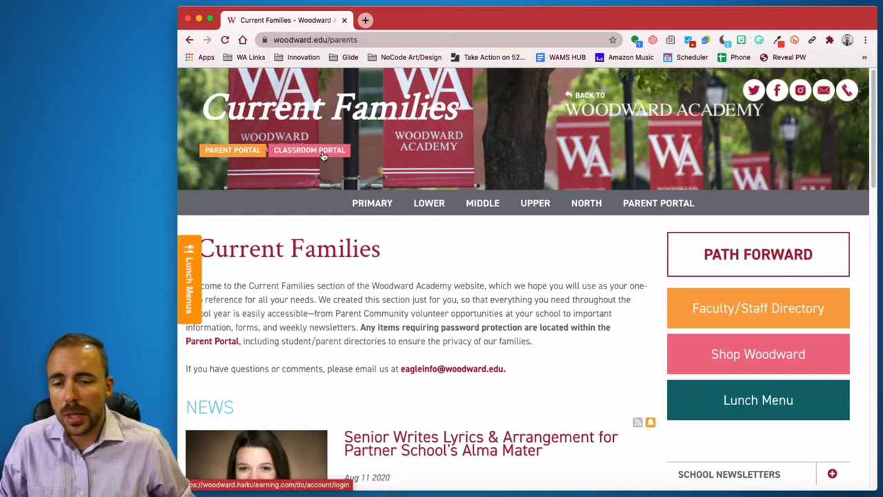
mouse_move(419, 75)
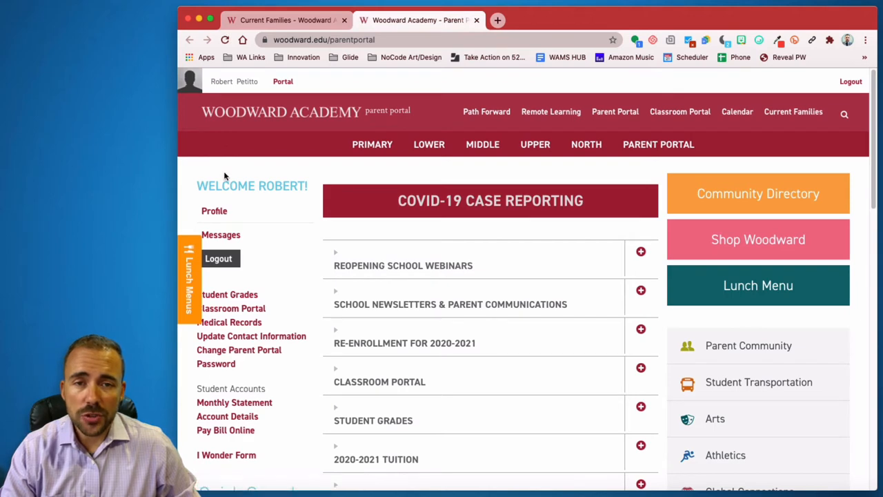
mouse_move(307, 291)
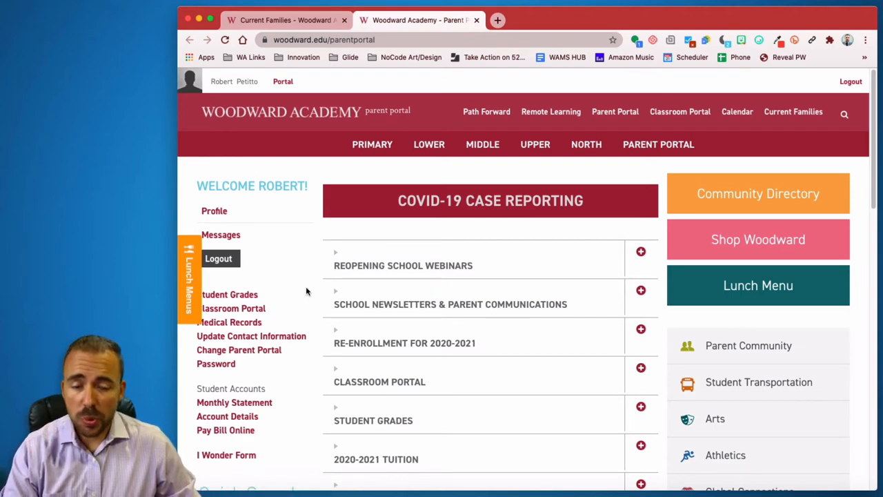
- Expand Student Grades in the Parent Portal and follow its 'here' link to PlusPortals
scroll(down, 3)
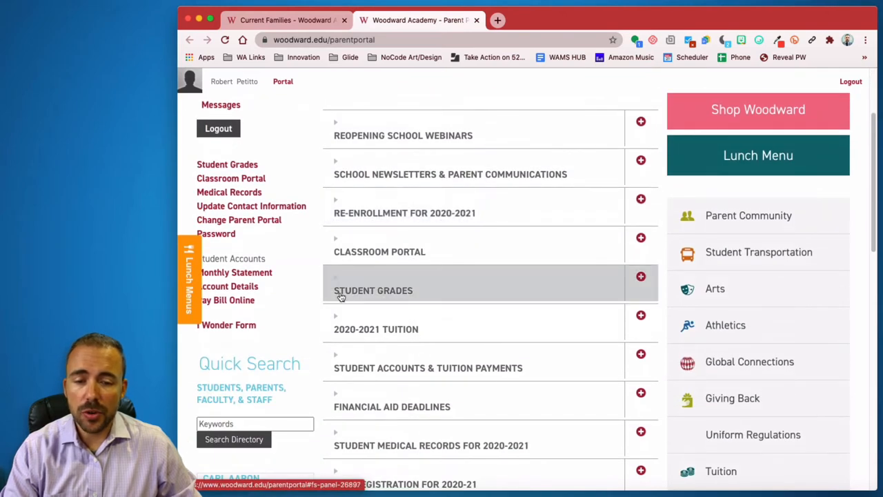
click(372, 289)
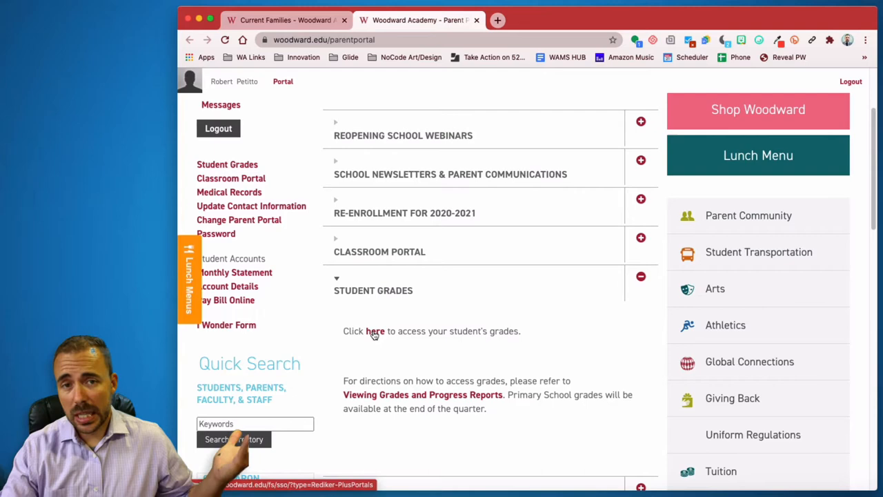
click(376, 331)
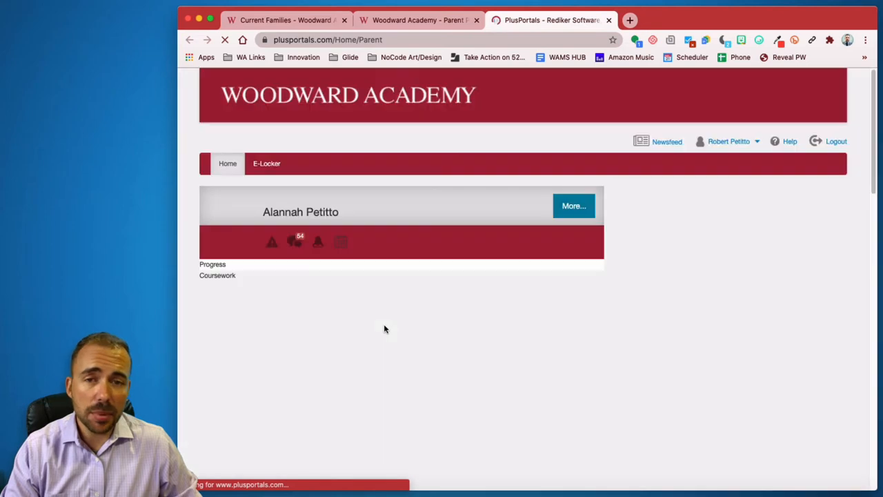
click(213, 265)
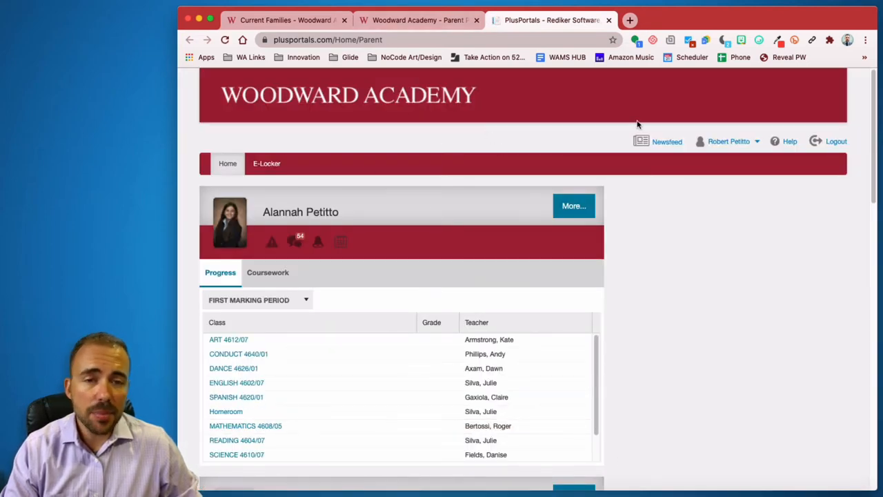
mouse_move(635, 123)
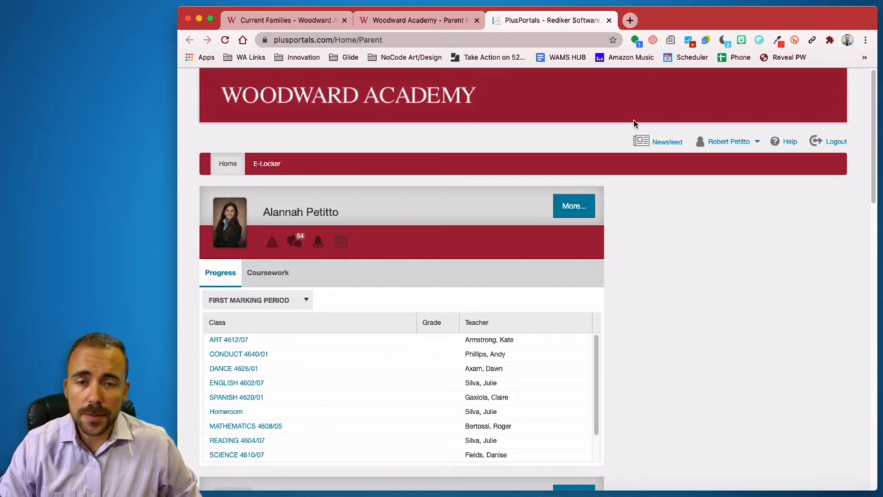
mouse_move(281, 215)
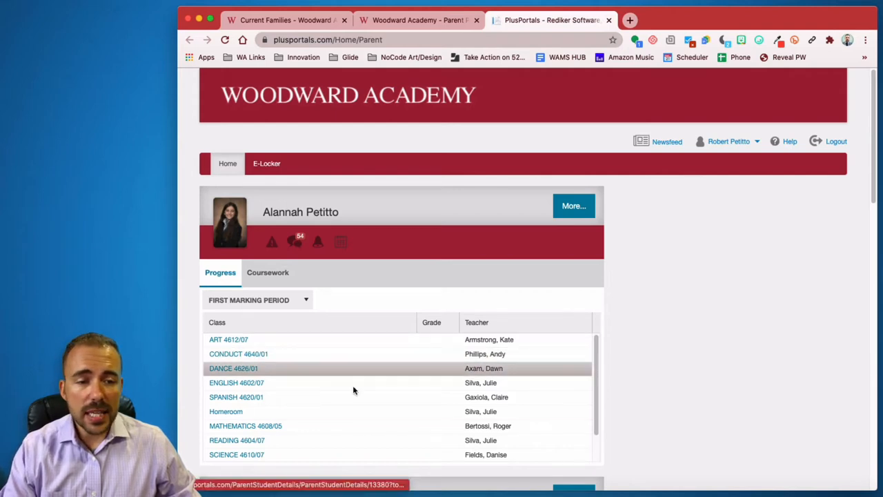
mouse_move(607, 209)
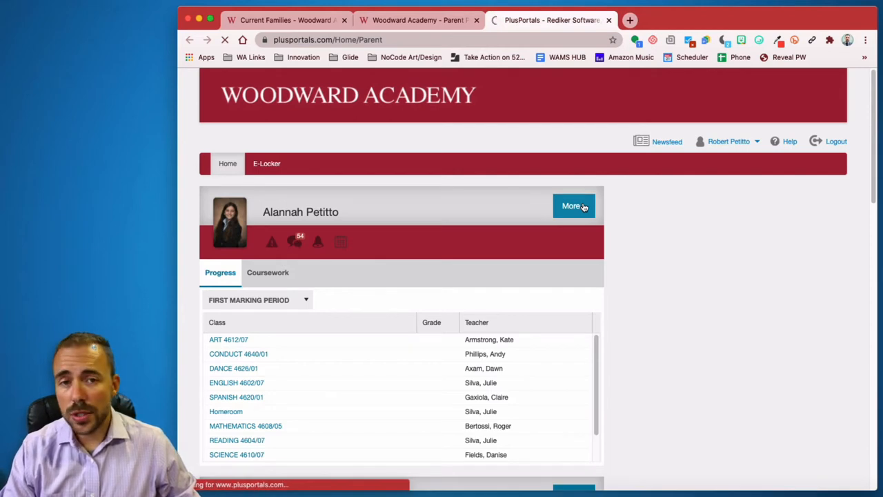
- Bring up the child's full Overview page via More... on the student card
click(571, 206)
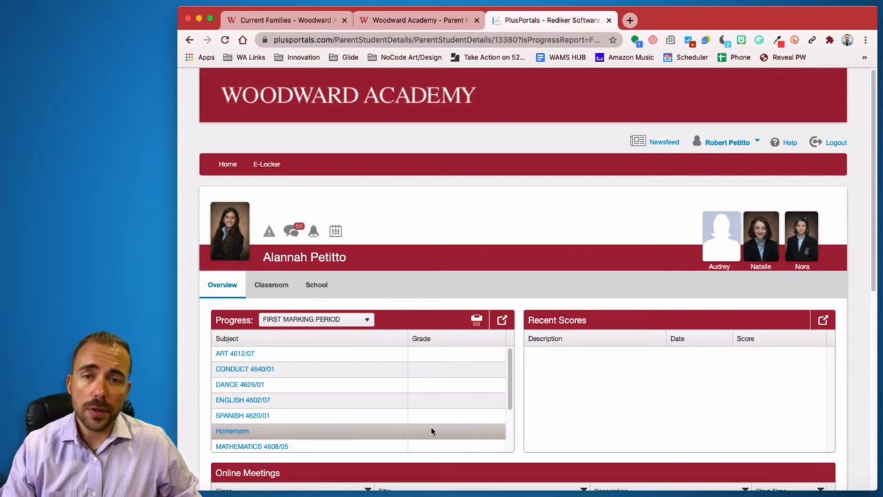
mouse_move(425, 362)
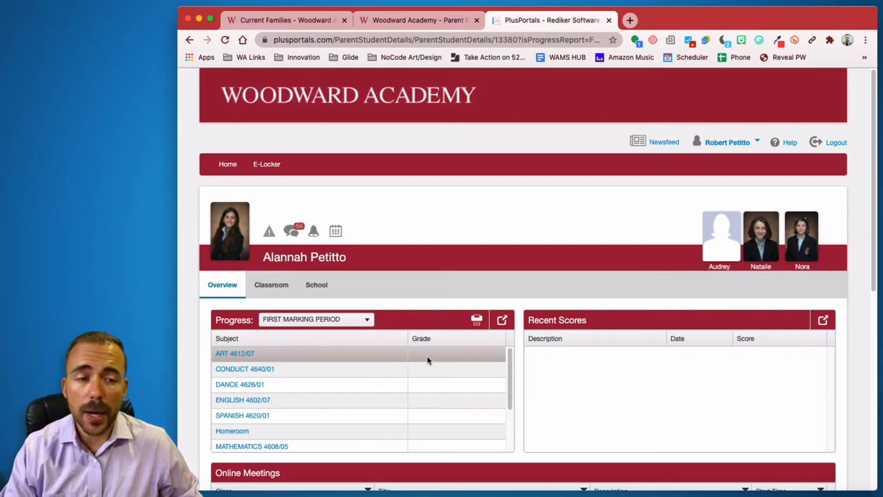
mouse_move(853, 198)
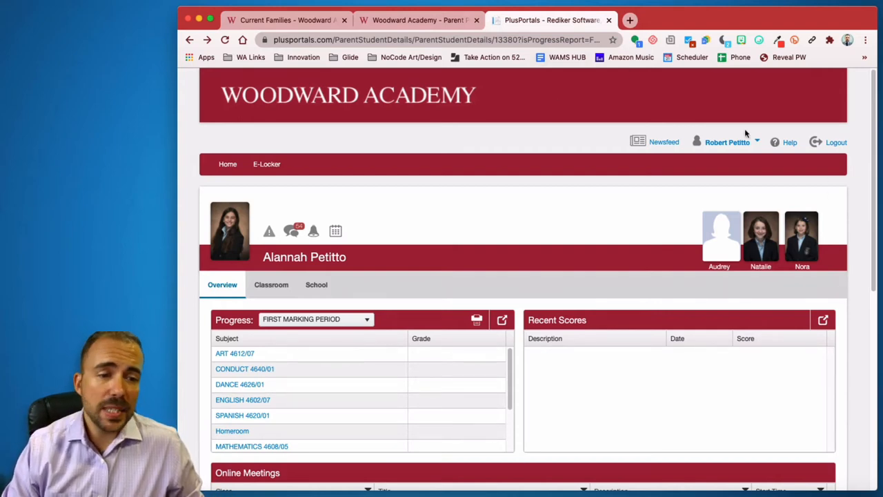
- Choose E-Mail Notifications from the PlusPortals account dropdown
click(727, 142)
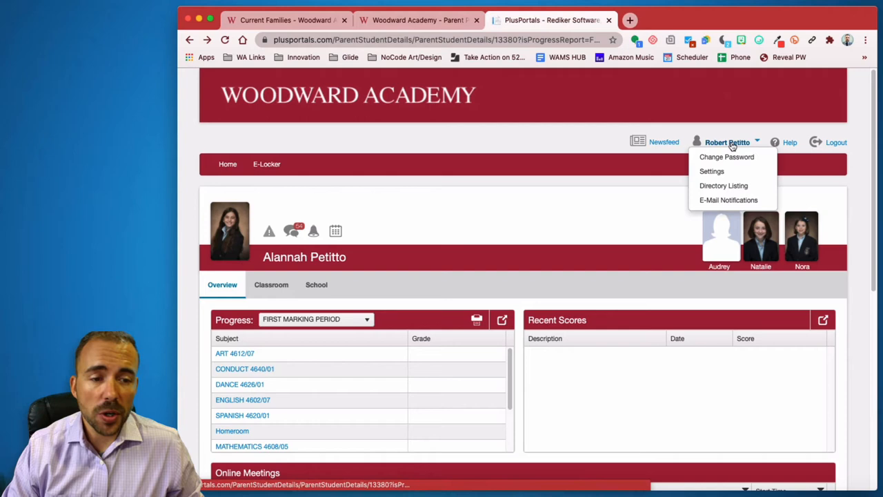
mouse_move(728, 200)
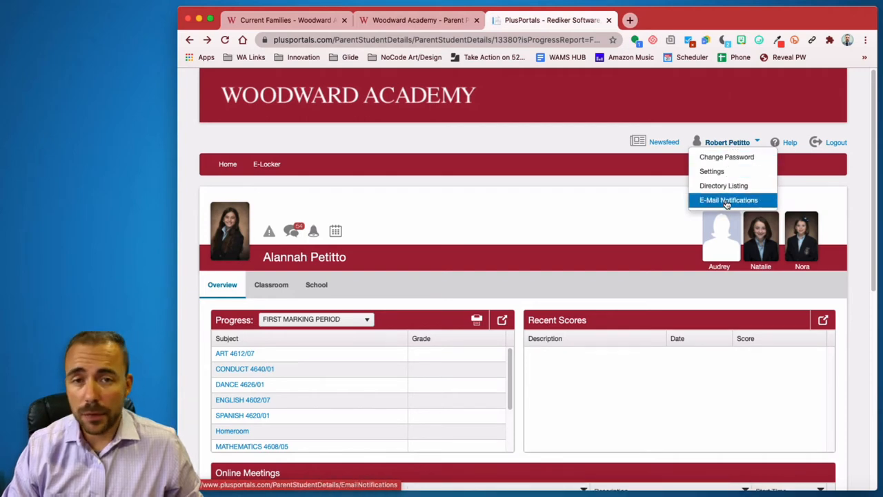
click(728, 200)
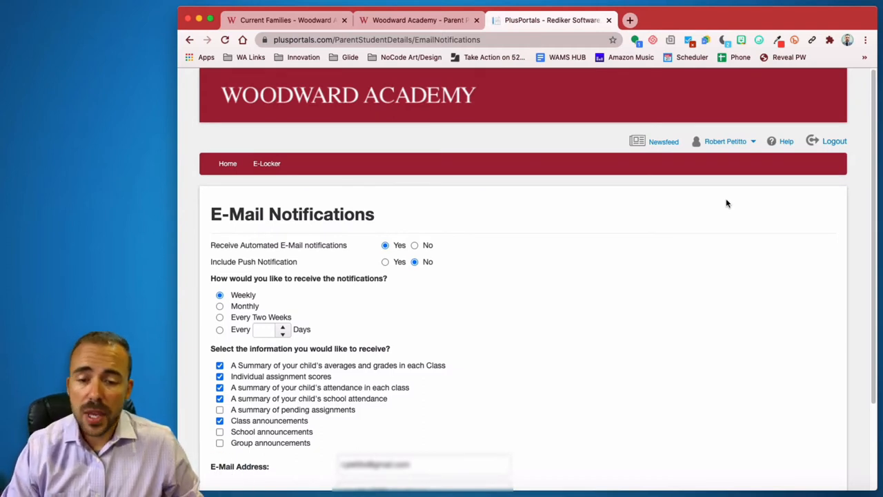
mouse_move(232, 296)
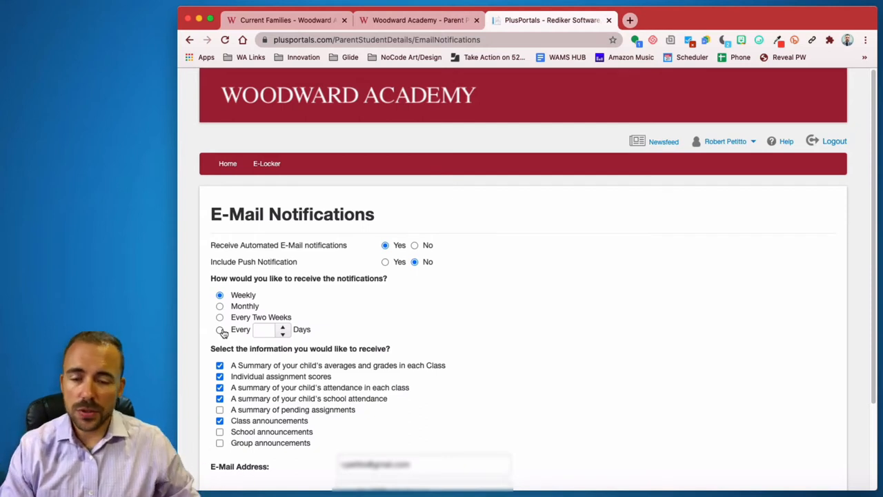
mouse_move(213, 298)
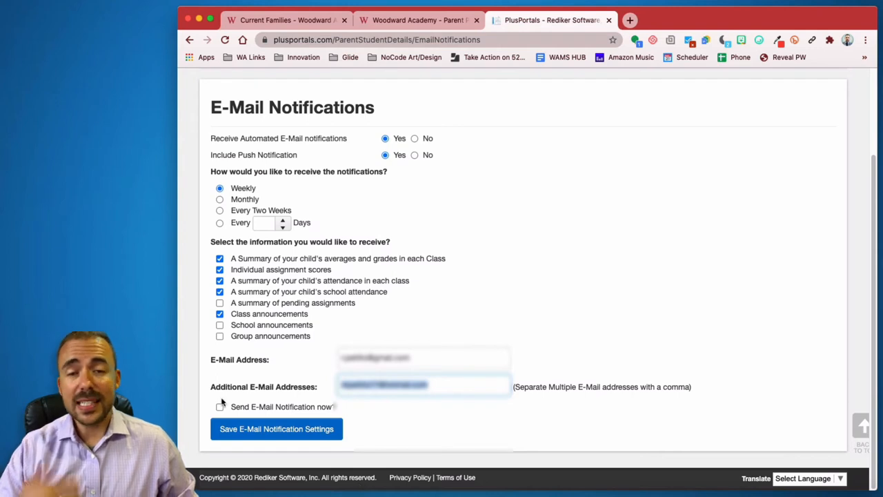
- Check Send E-Mail Notification now, try Monthly, return to Weekly, and close the PlusPortals tab
click(219, 406)
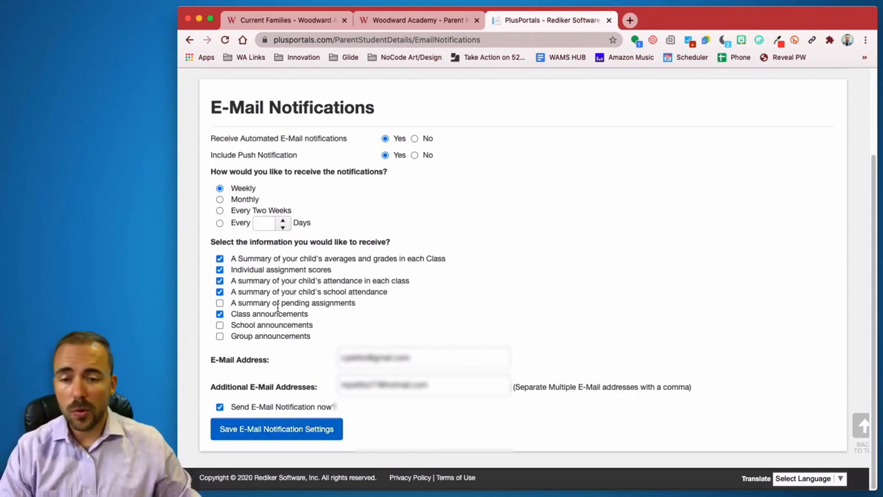
click(220, 199)
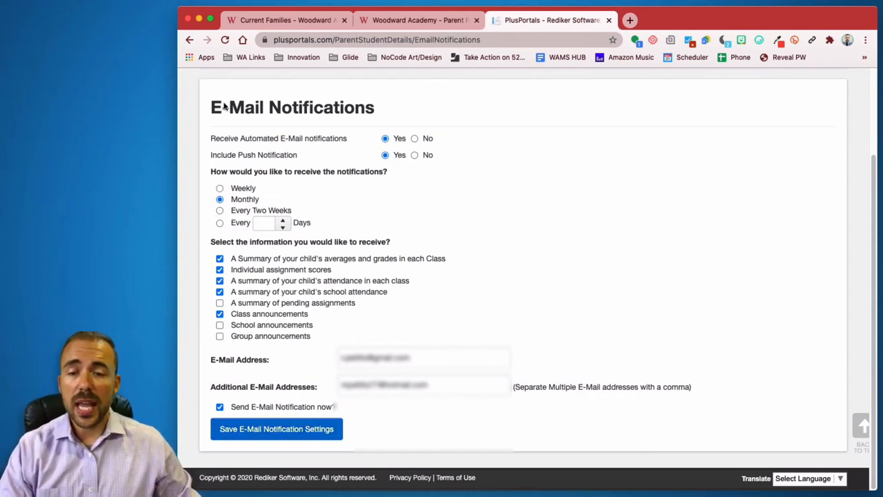
click(220, 188)
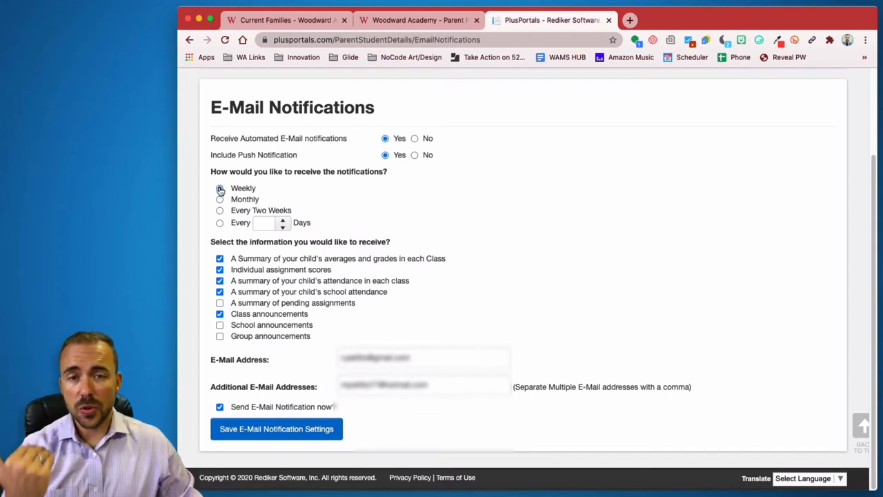
click(219, 188)
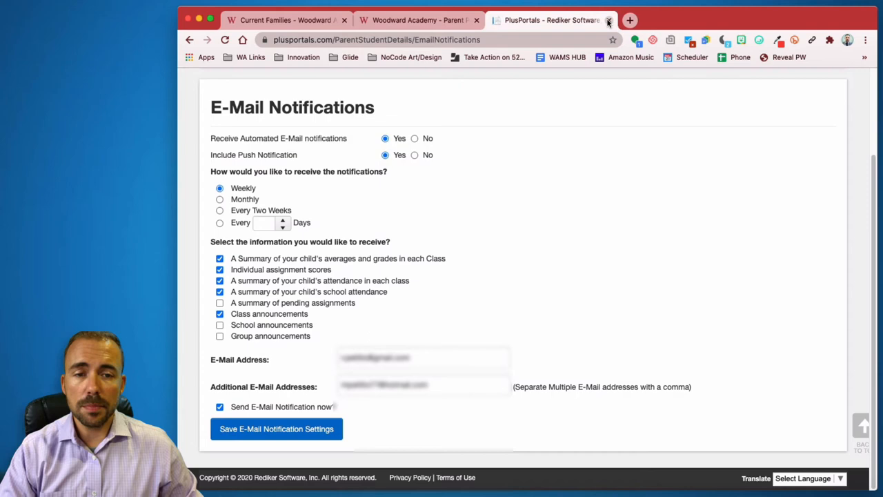
click(608, 21)
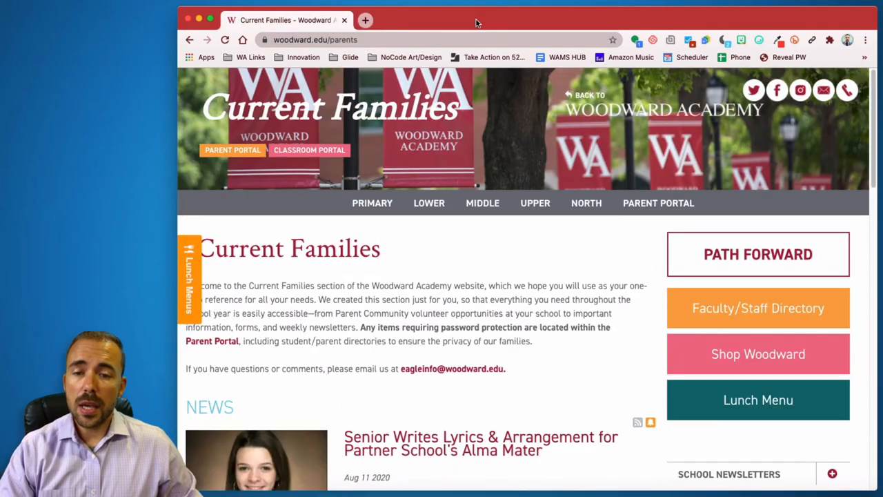
mouse_move(309, 149)
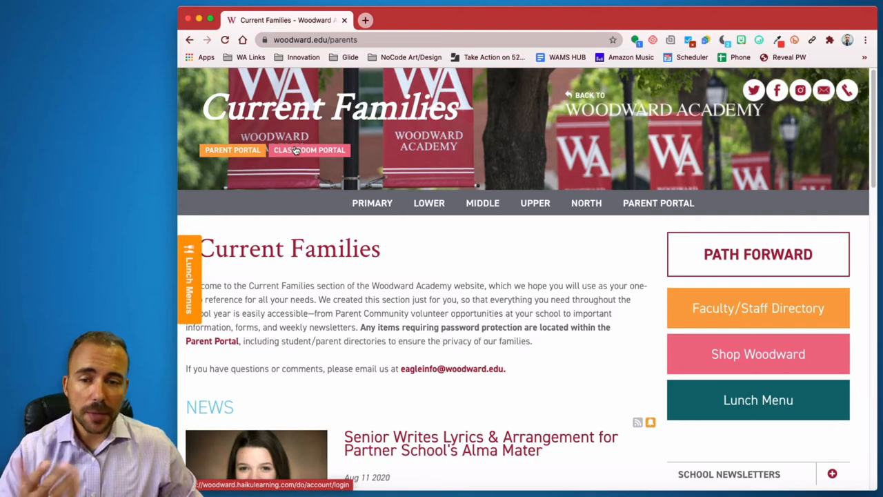
- Launch the Classroom Portal from the Current Families banner and reach the PowerSchool account menu
click(309, 149)
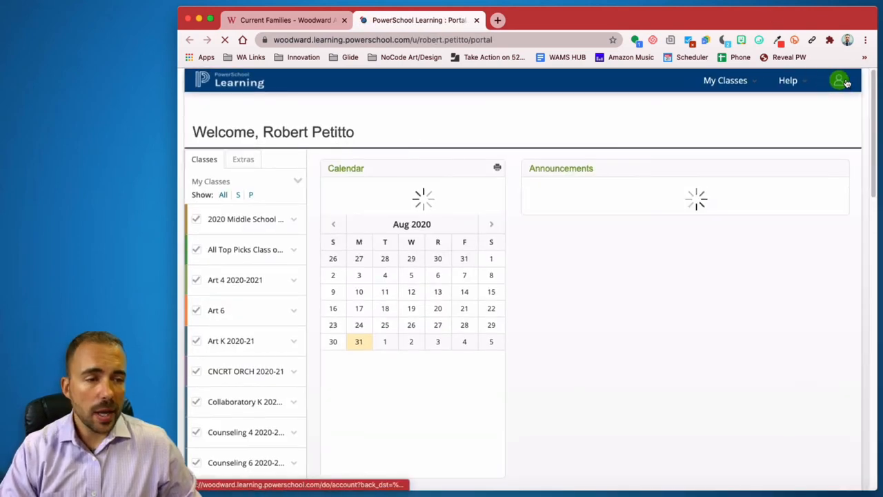
click(839, 78)
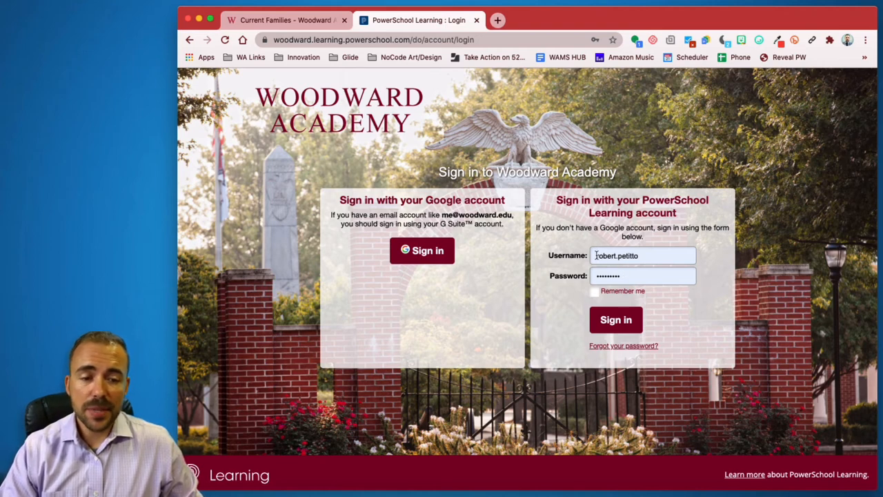
- Pick the saved parent username on the Woodward Academy sign-in form
click(641, 255)
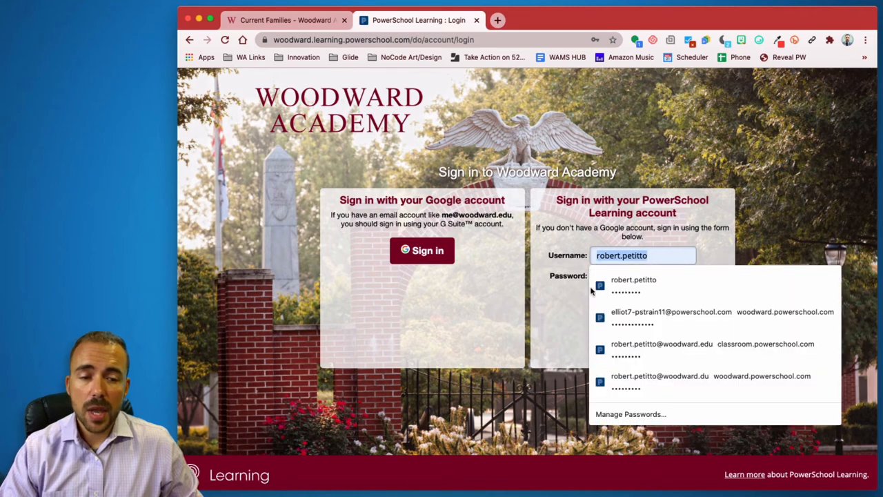
- Autofill the saved password and submit the sign-in to PowerSchool Learning
click(634, 285)
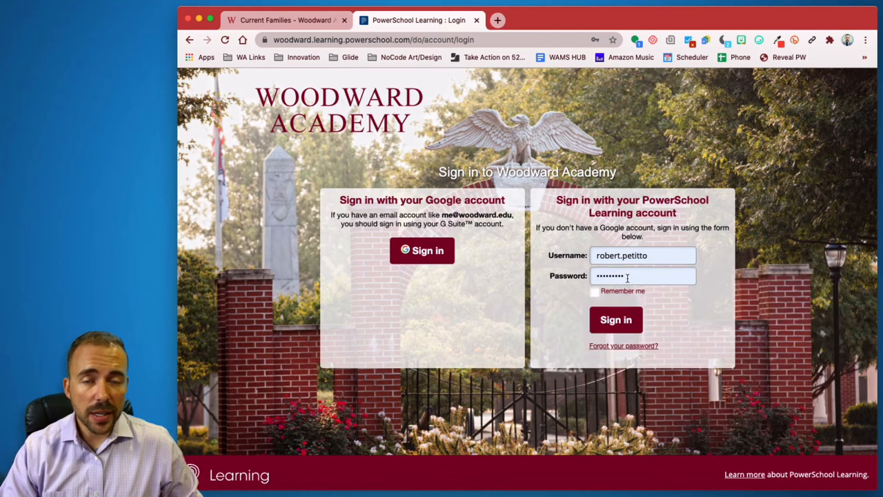
mouse_move(527, 309)
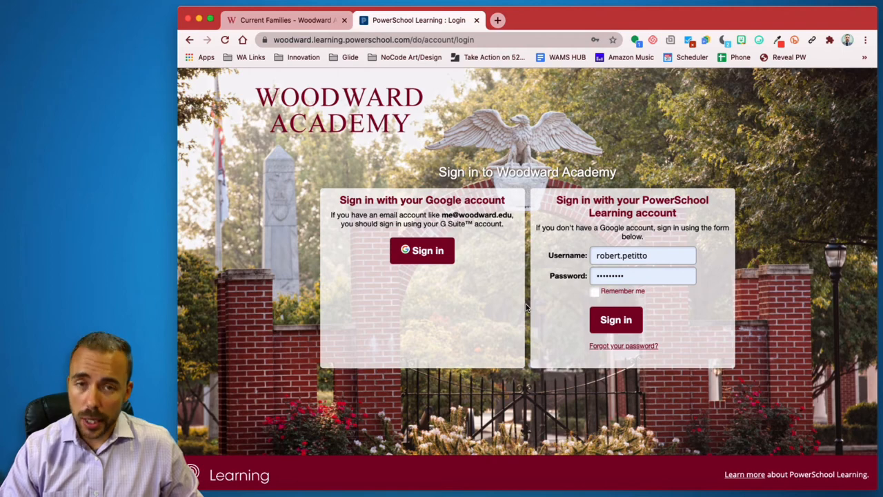
click(643, 276)
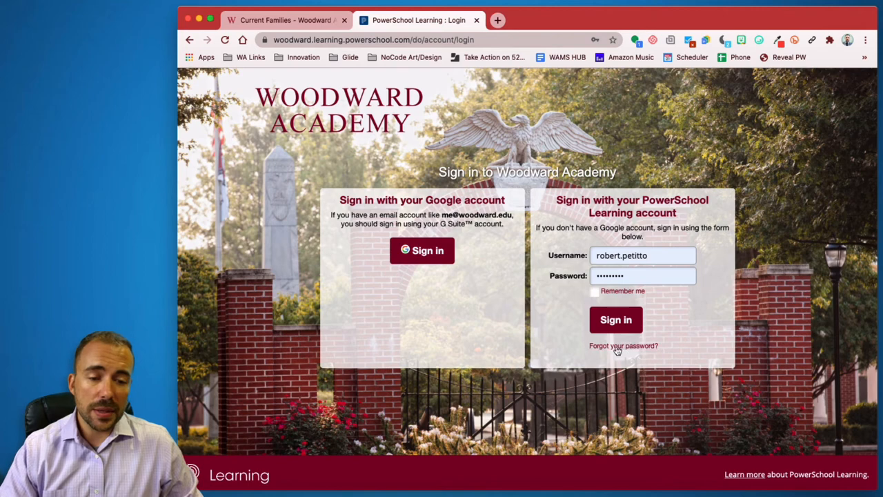
mouse_move(623, 345)
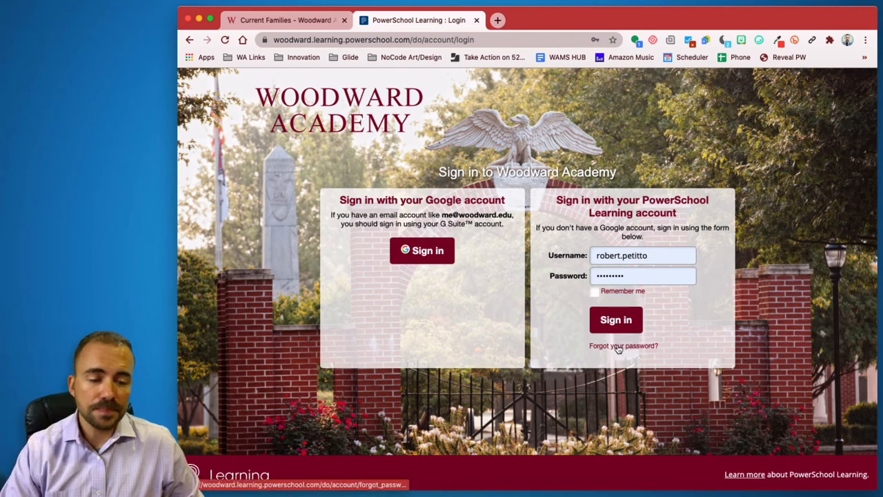
click(615, 320)
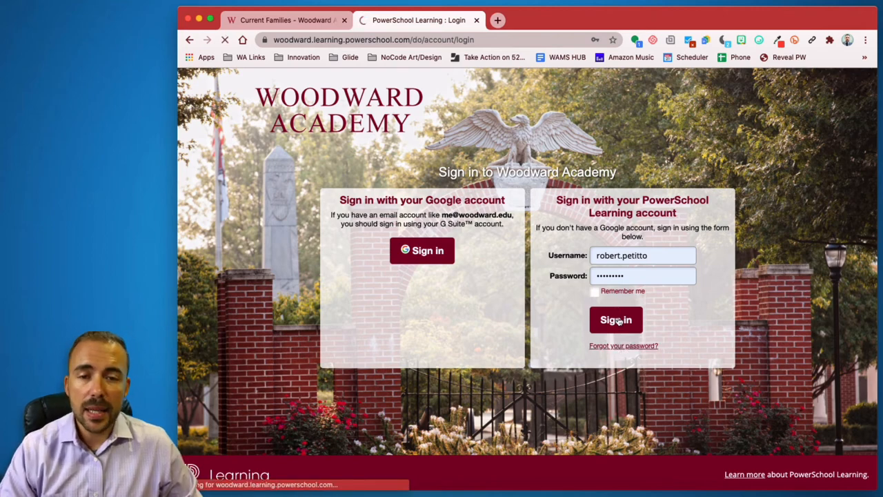
- Scroll through My Classes for all children and bring up the 'Show classes for' filter list
click(615, 321)
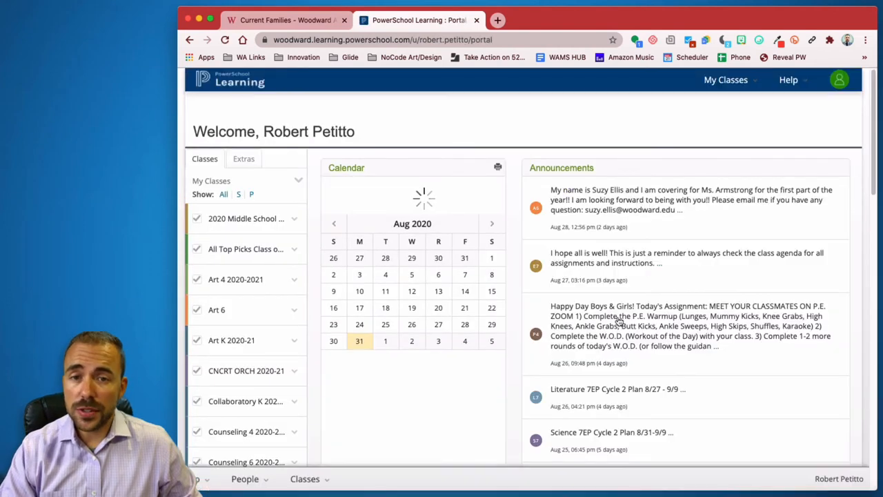
click(359, 304)
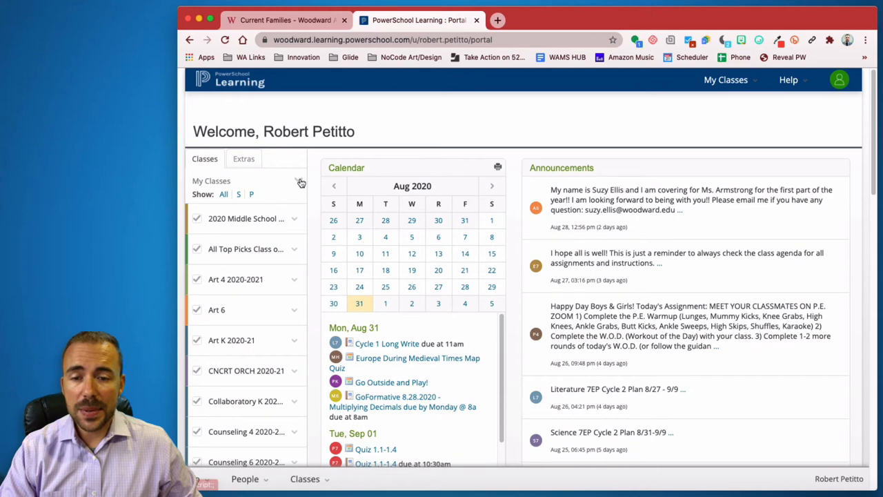
click(298, 180)
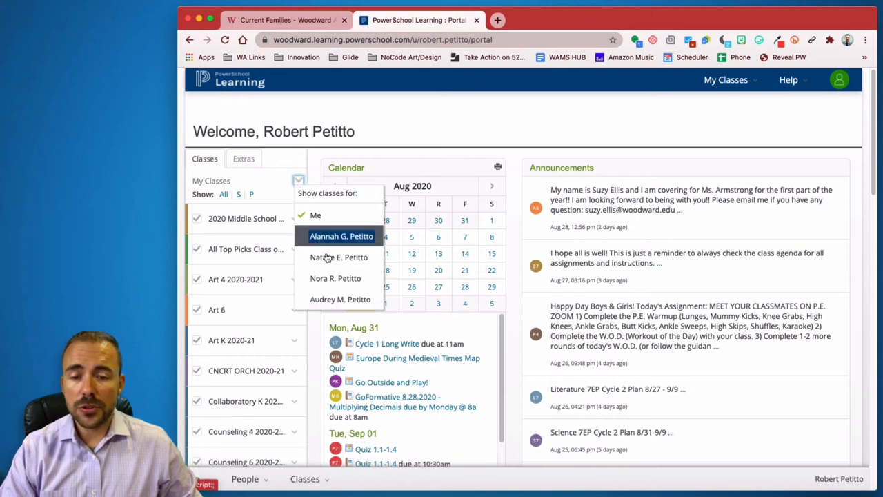
mouse_move(223, 174)
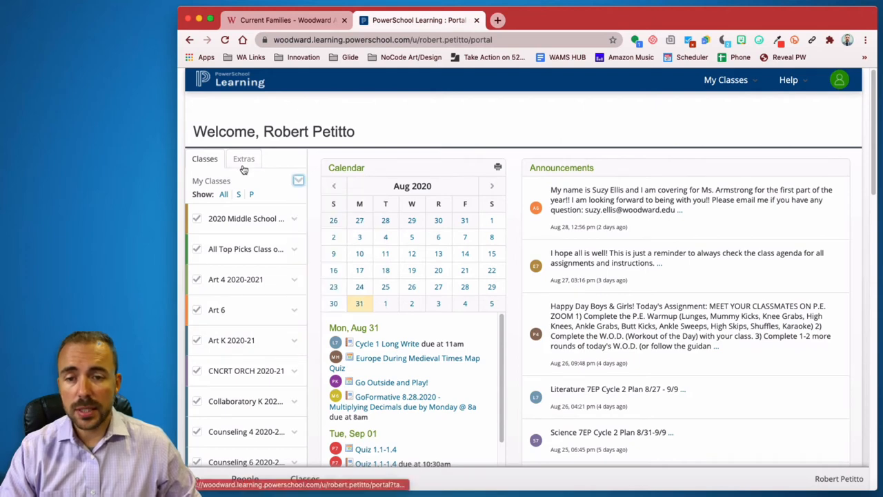
scroll(down, 3)
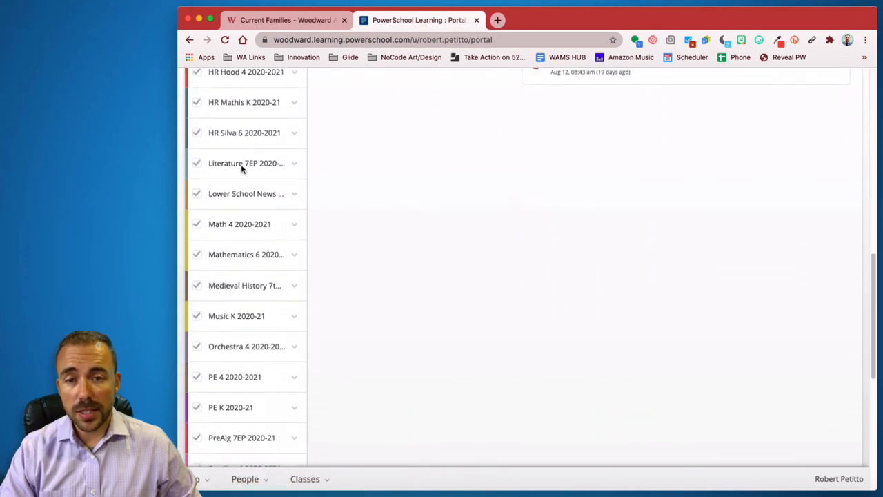
scroll(down, 3)
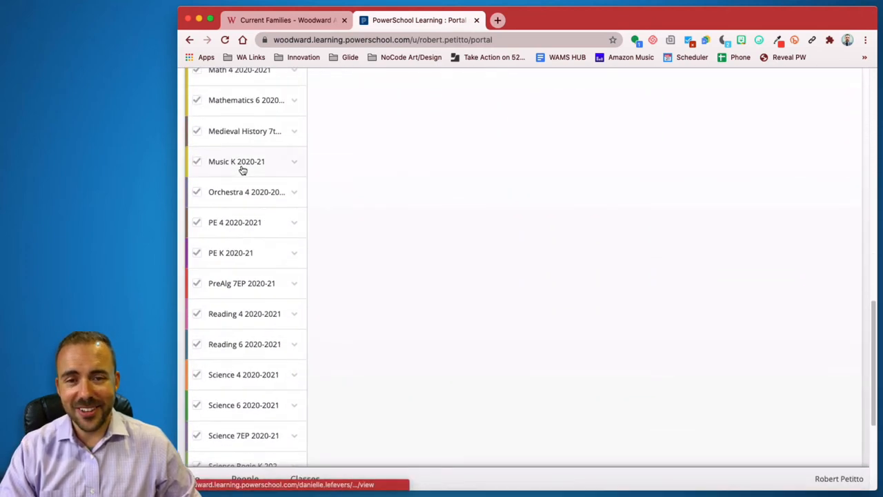
click(301, 181)
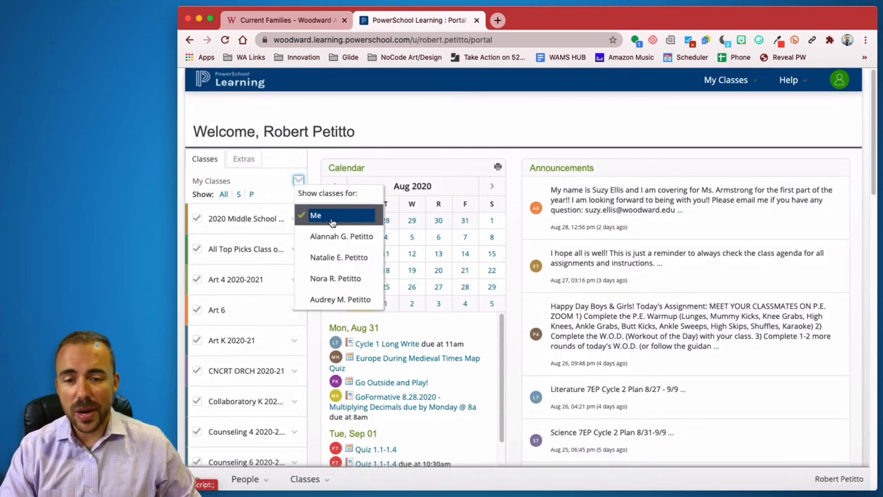
- Select Natalie in 'Show classes for' so only her classes, calendar and announcements show
click(315, 215)
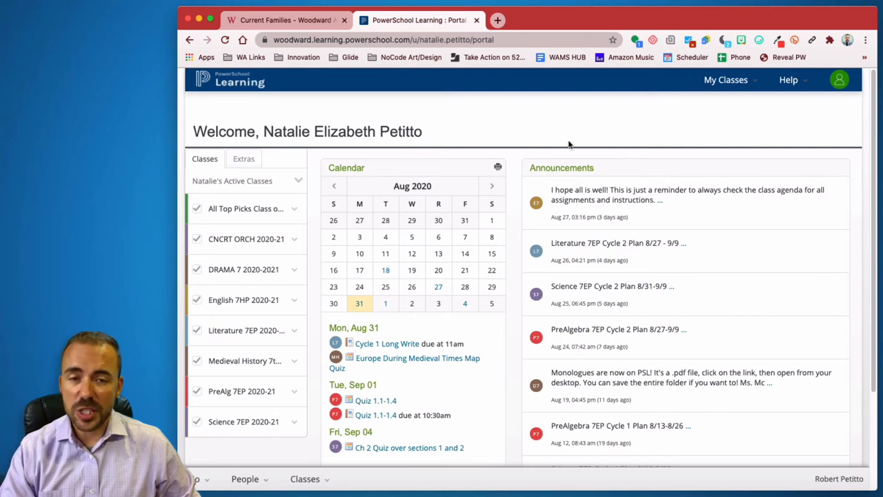
mouse_move(563, 145)
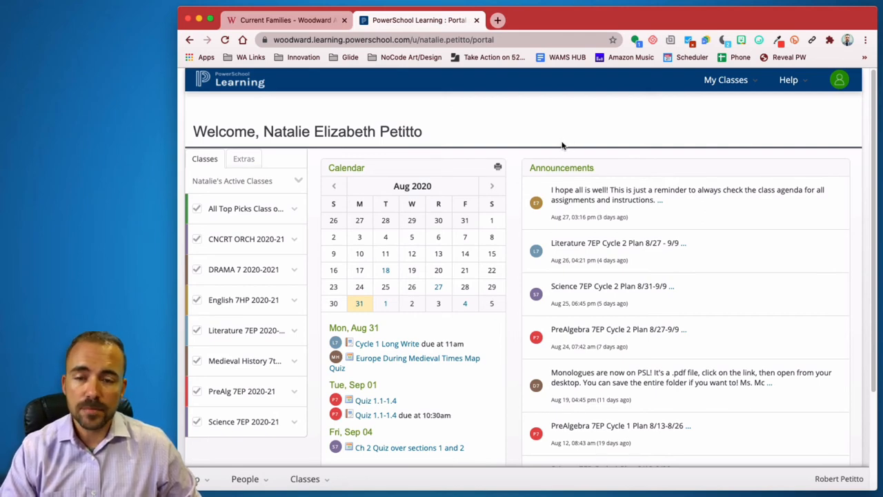
mouse_move(182, 129)
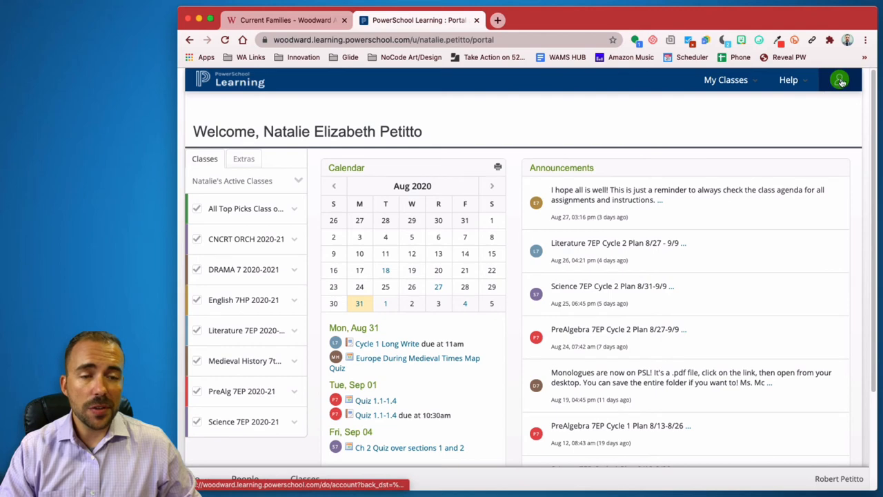
- Open My Account from the profile menu and scroll through My Information to the Notifications preferences
click(839, 79)
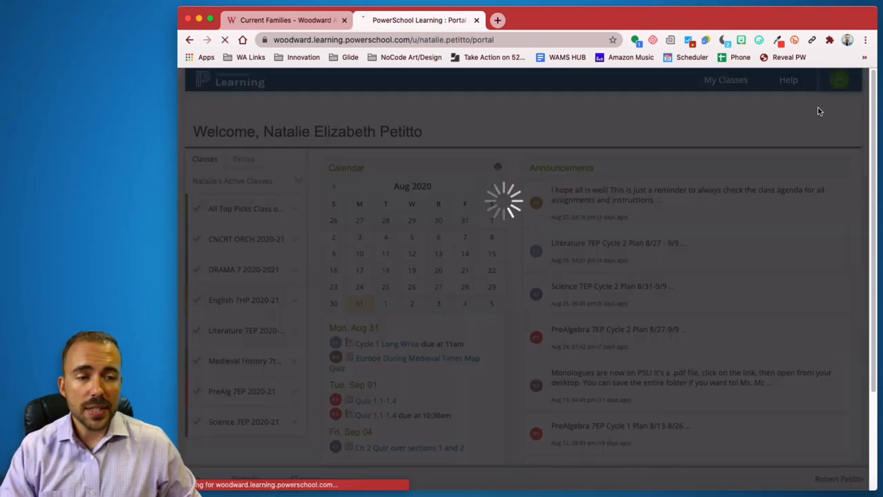
click(839, 78)
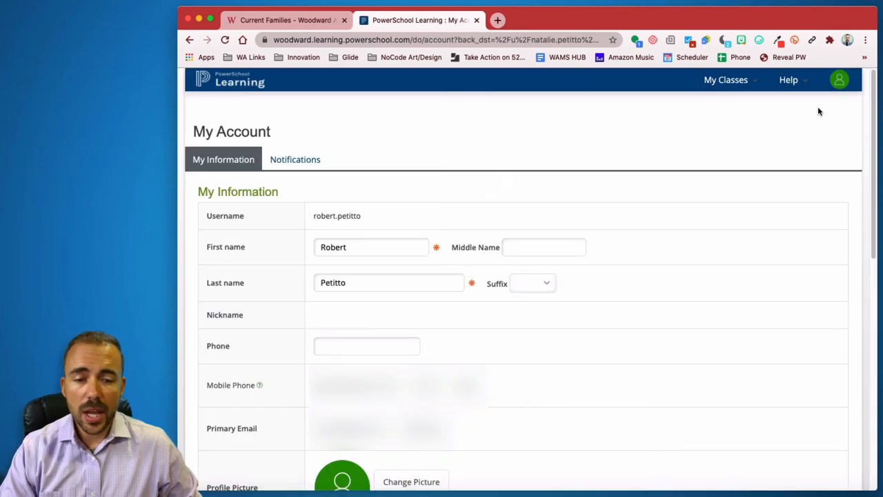
scroll(down, 3)
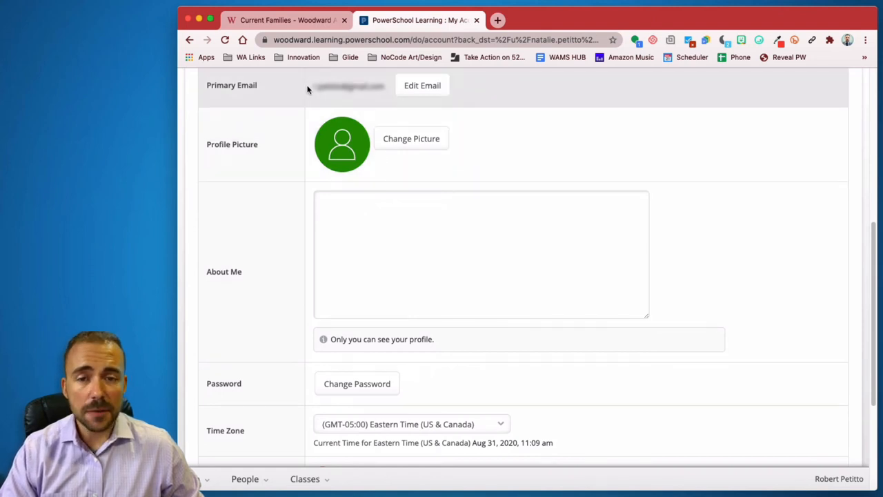
mouse_move(511, 76)
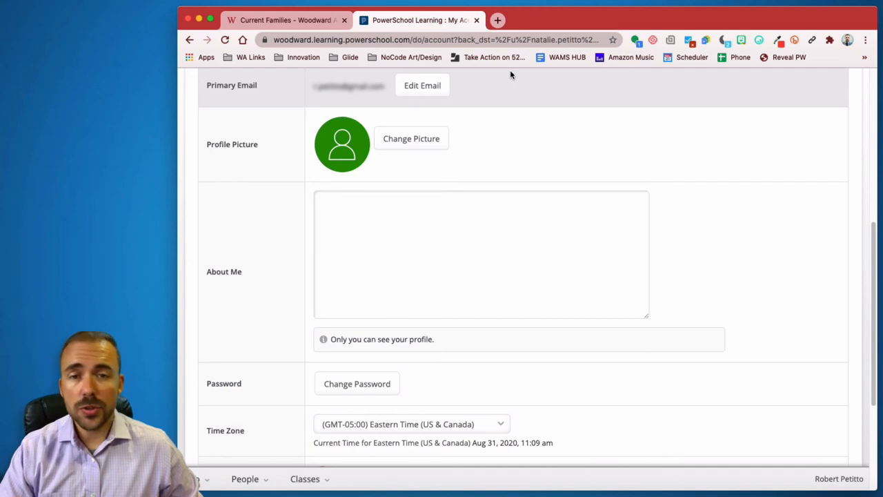
mouse_move(545, 97)
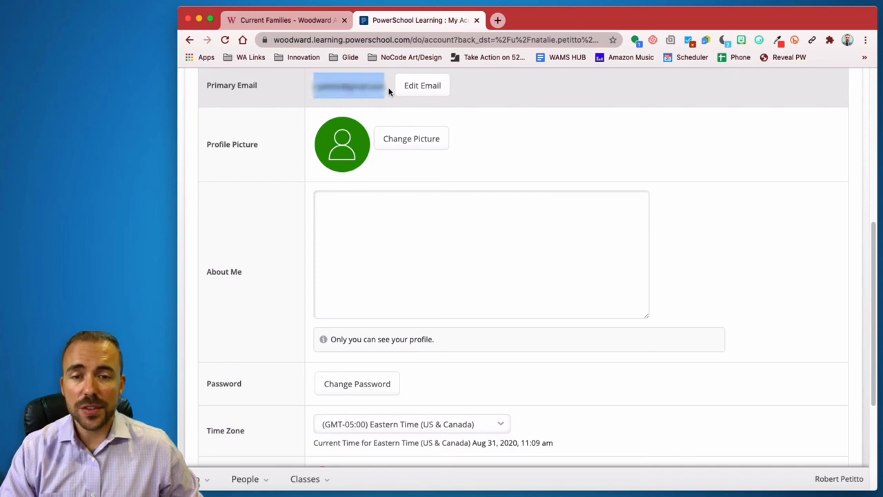
scroll(up, 3)
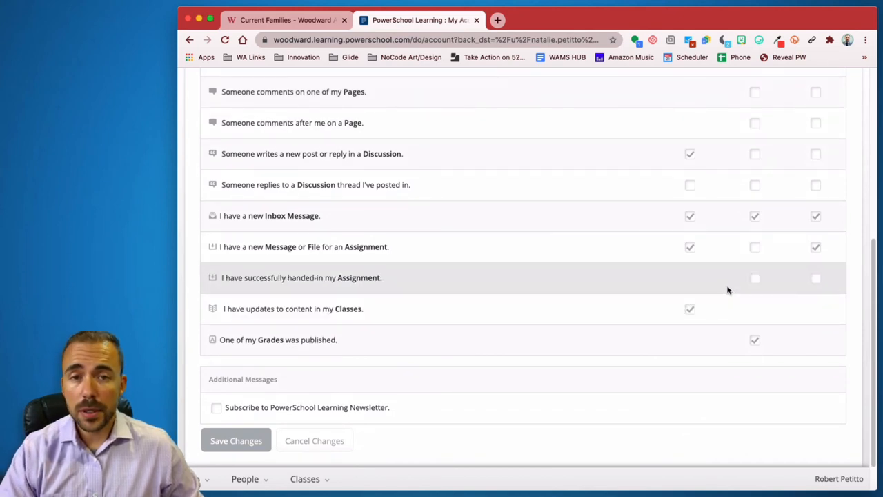
- Review the Notify-me-when delivery table, then return to the Woodward Academy Current Families page
scroll(up, 3)
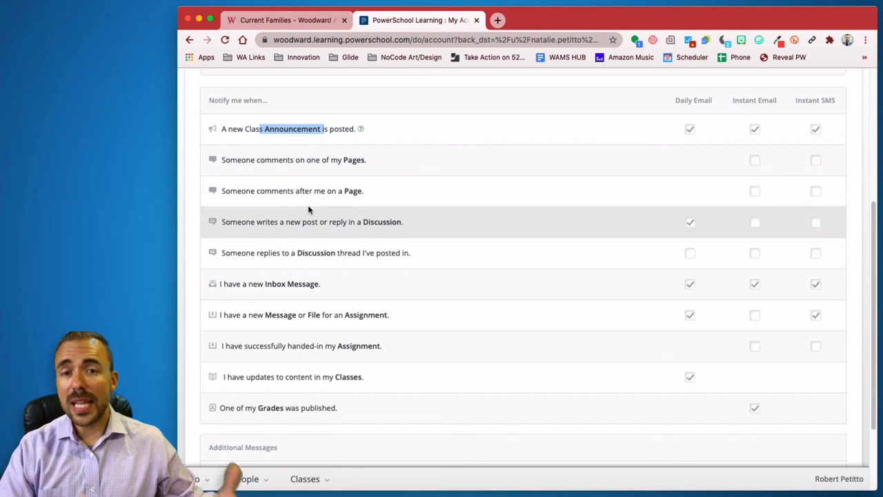
click(690, 129)
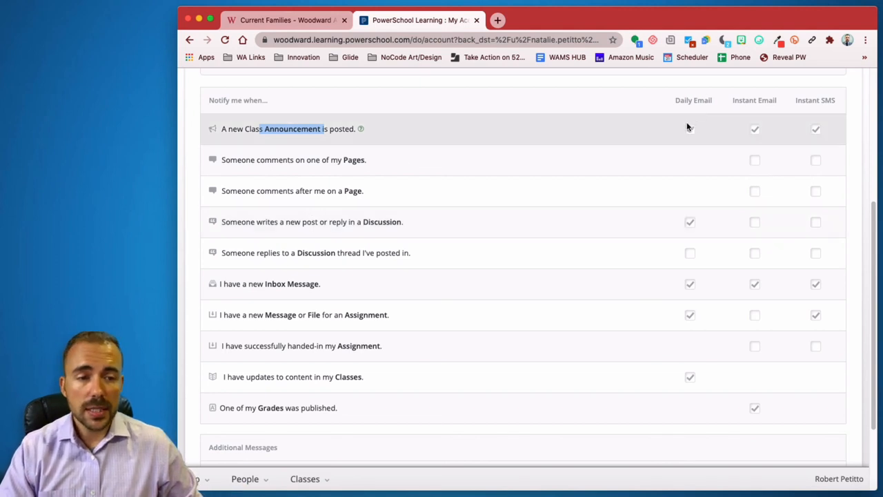
click(690, 130)
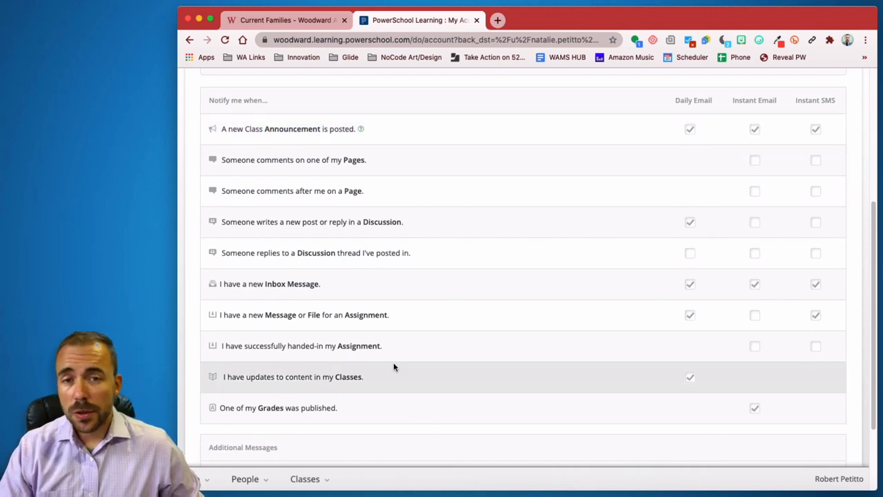
mouse_move(399, 353)
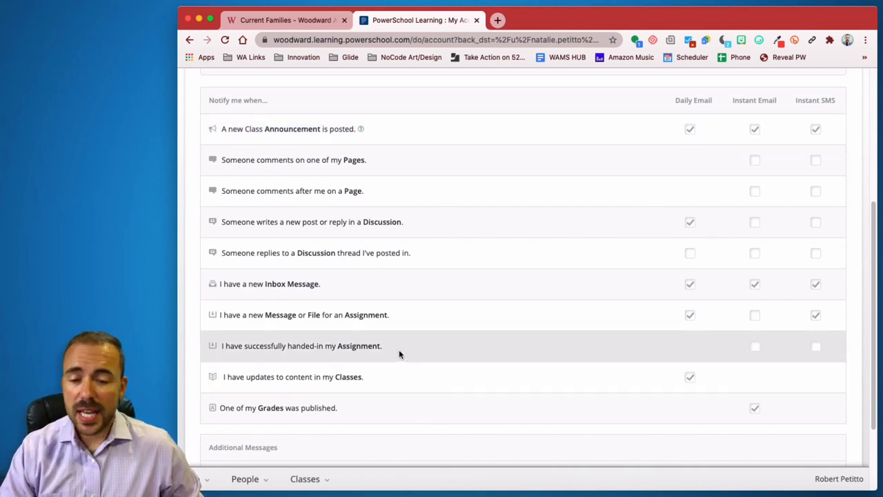
mouse_move(222, 353)
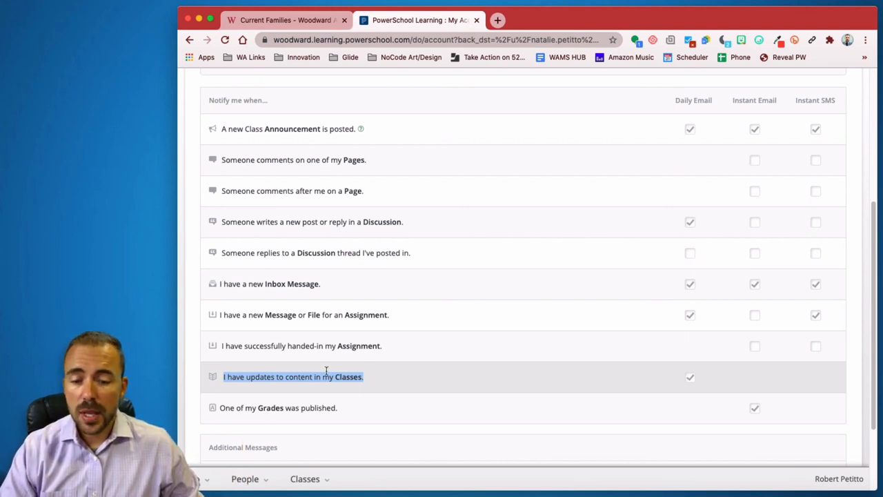
mouse_move(571, 358)
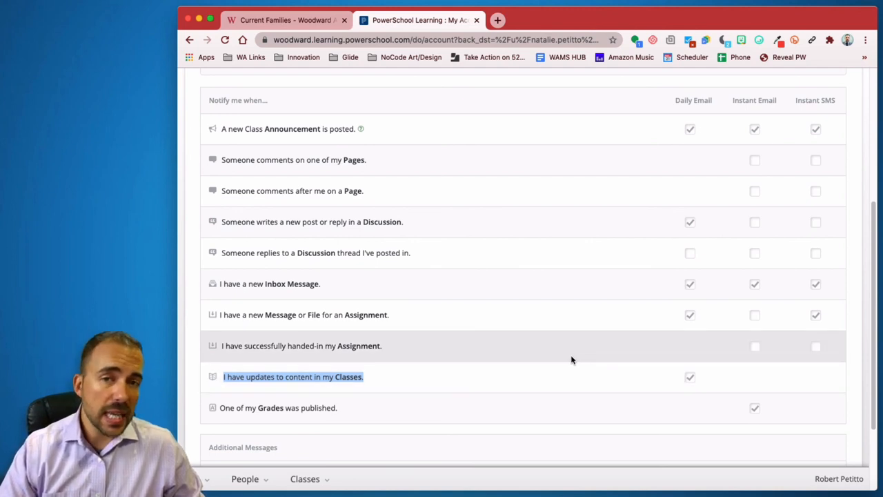
click(283, 21)
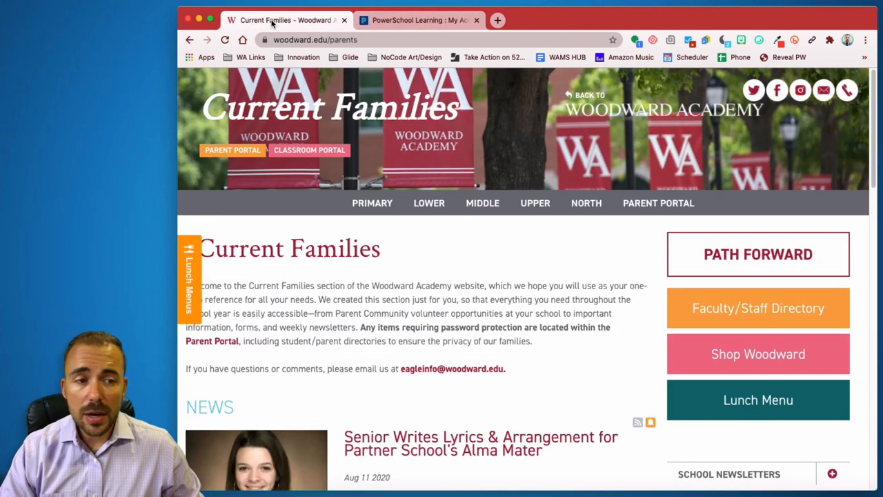